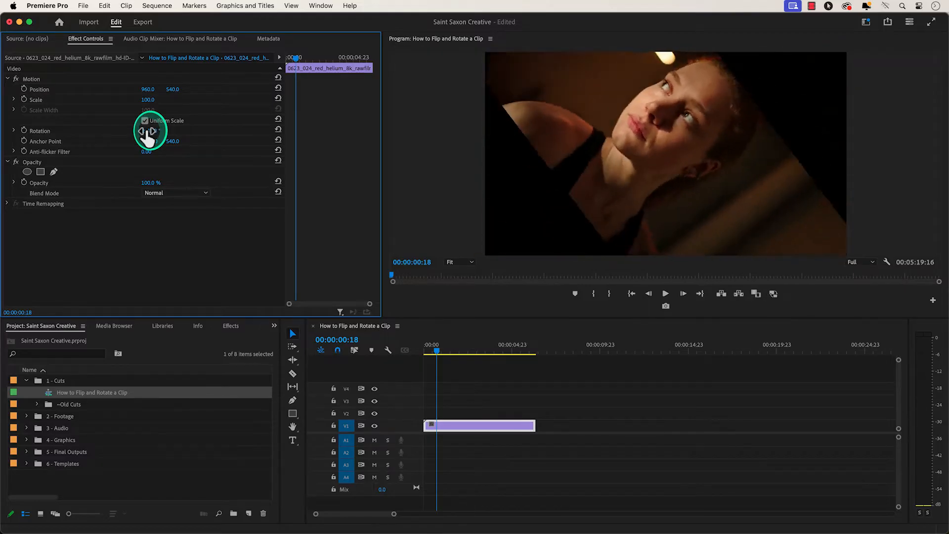
Step: Scrub the Motion Rotation value to tilt the woman's face steeply
{"action": "left_click_drag", "start_coordinate": [151, 130], "coordinate": [154, 130]}
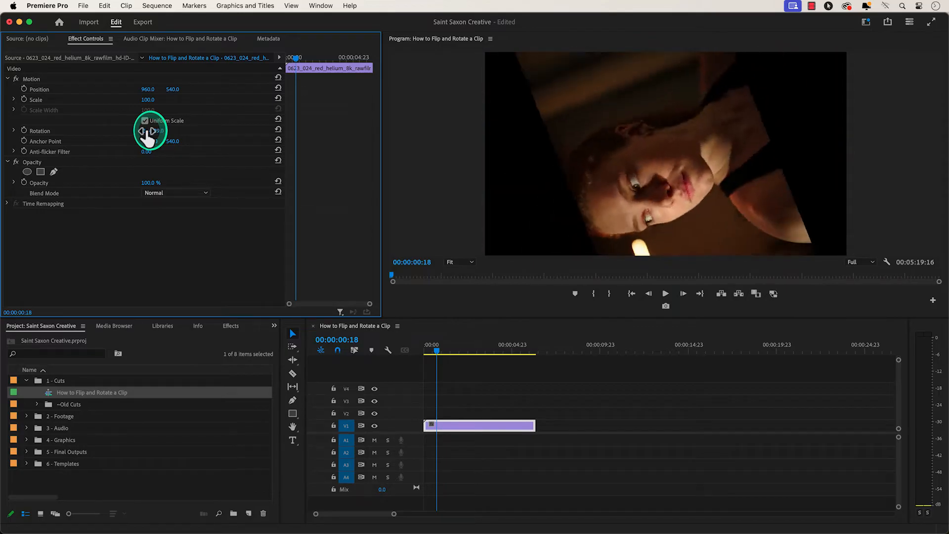
{"action": "left_click_drag", "start_coordinate": [151, 131], "coordinate": [233, 139]}
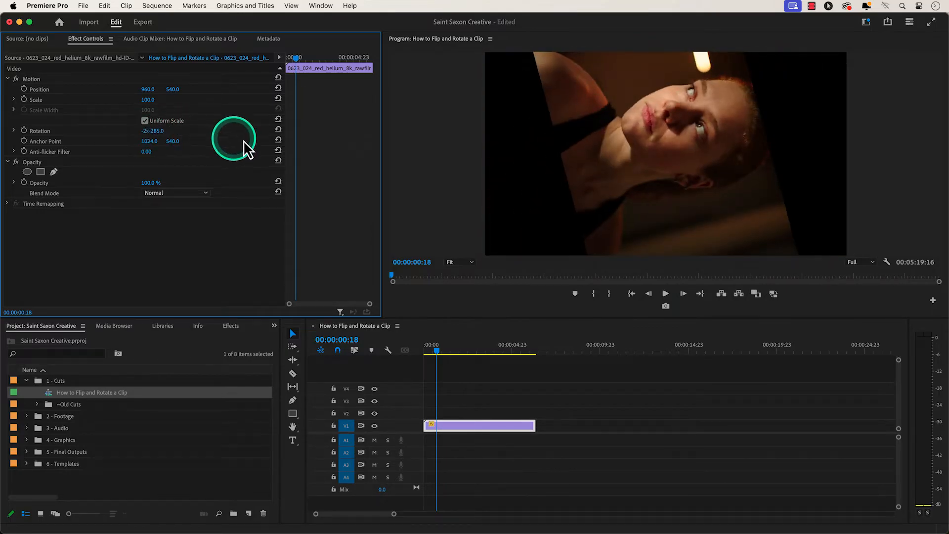
{"action": "mouse_move", "coordinate": [278, 131]}
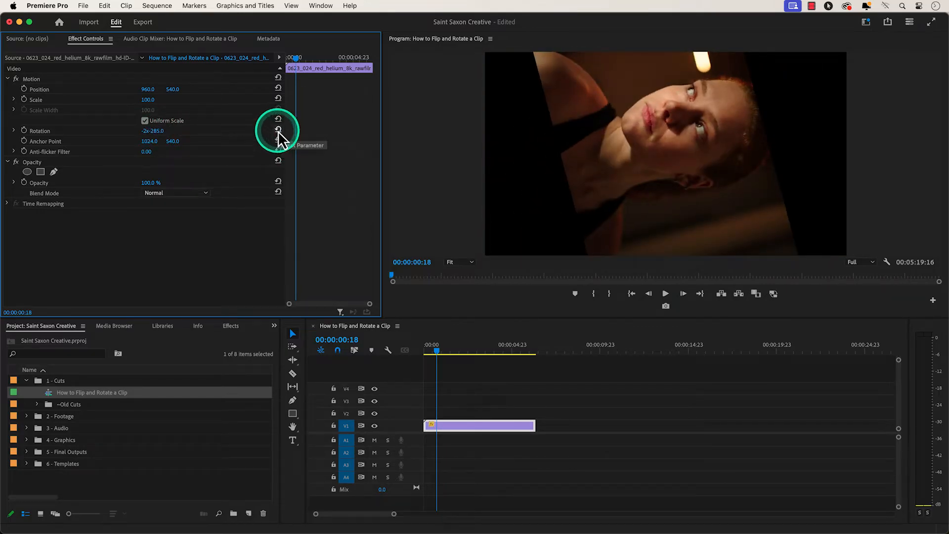
{"action": "left_click", "coordinate": [278, 130]}
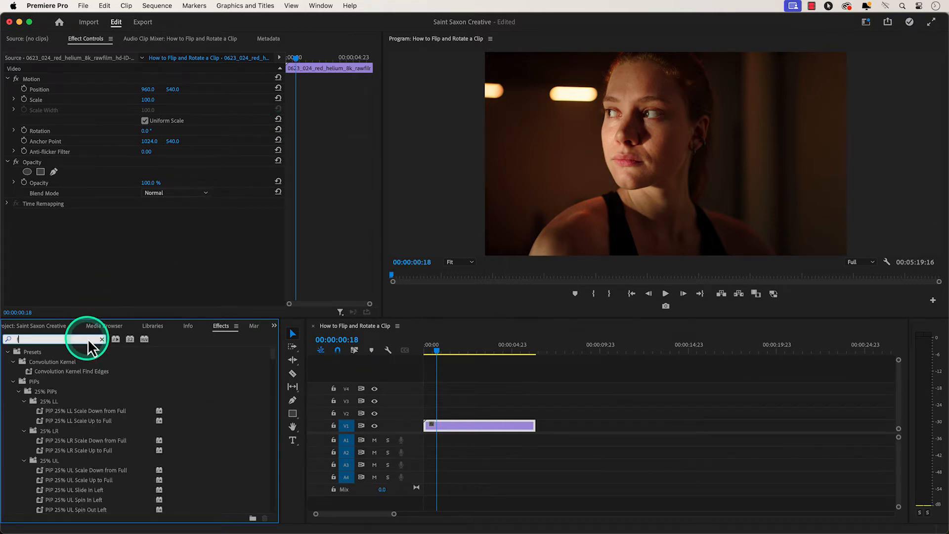
Step: Search Effects for 'flip' and drag Horizontal Flip onto the timeline clip
{"action": "type", "text": "flip"}
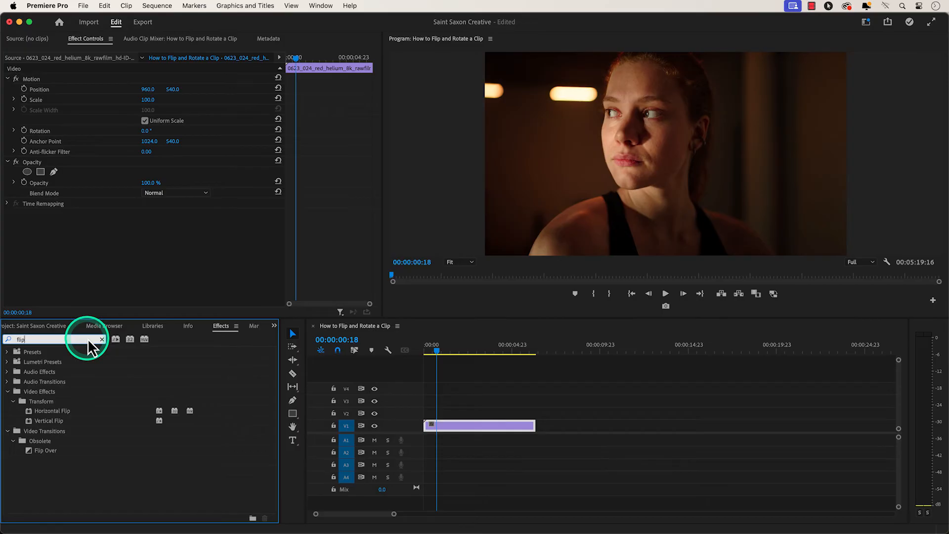
{"action": "left_click", "coordinate": [52, 410]}
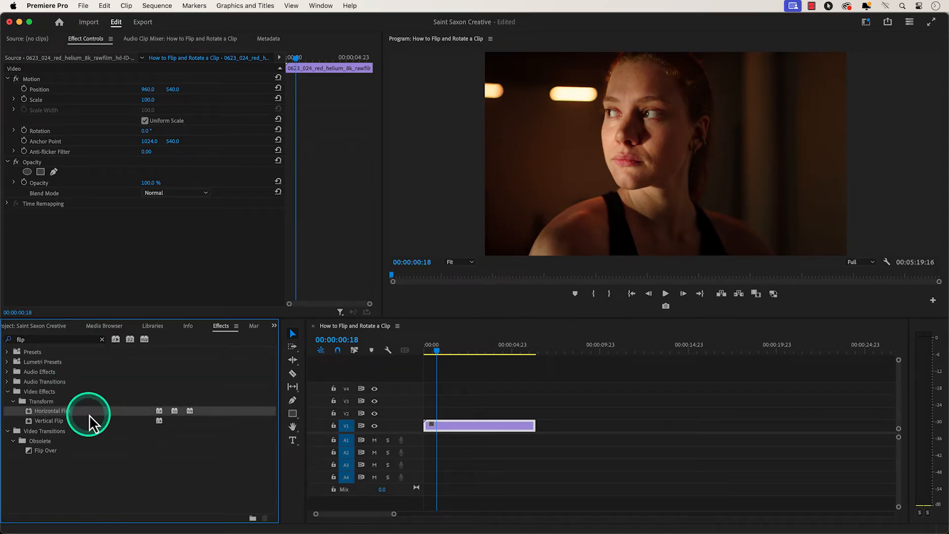
{"action": "left_click_drag", "start_coordinate": [89, 421], "coordinate": [488, 426]}
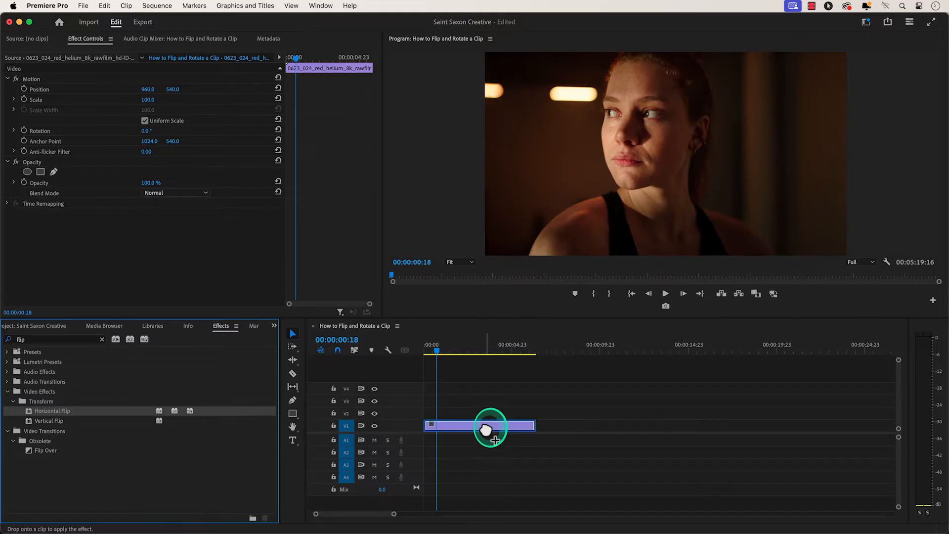
{"action": "left_click_drag", "start_coordinate": [52, 411], "coordinate": [490, 425]}
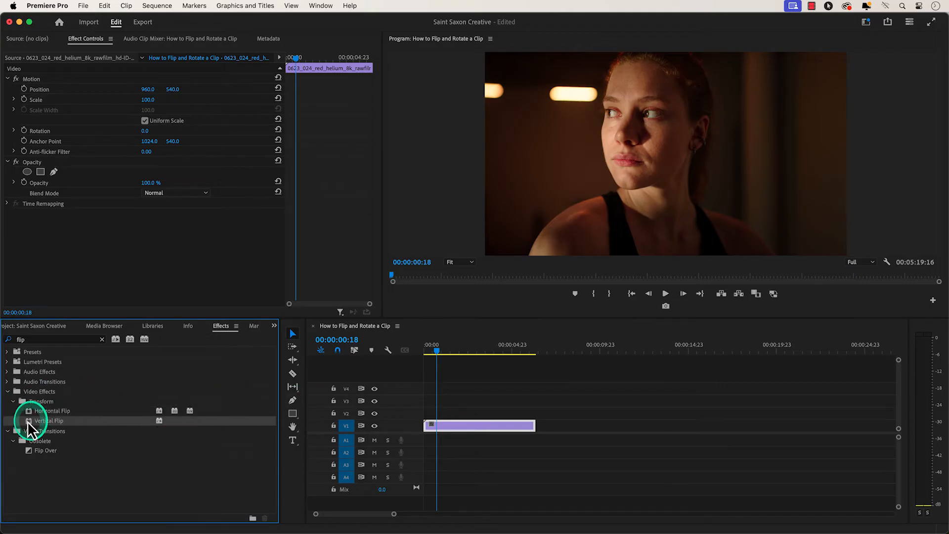
Step: Apply Vertical Flip to the clip and select the Rotation value to re-tilt it
{"action": "left_click_drag", "start_coordinate": [37, 421], "coordinate": [472, 427]}
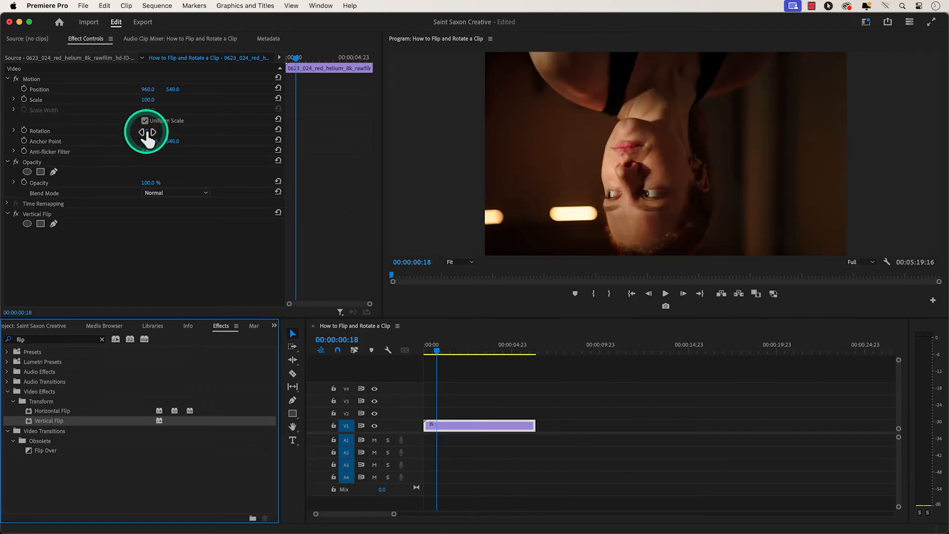
{"action": "left_click", "coordinate": [145, 121]}
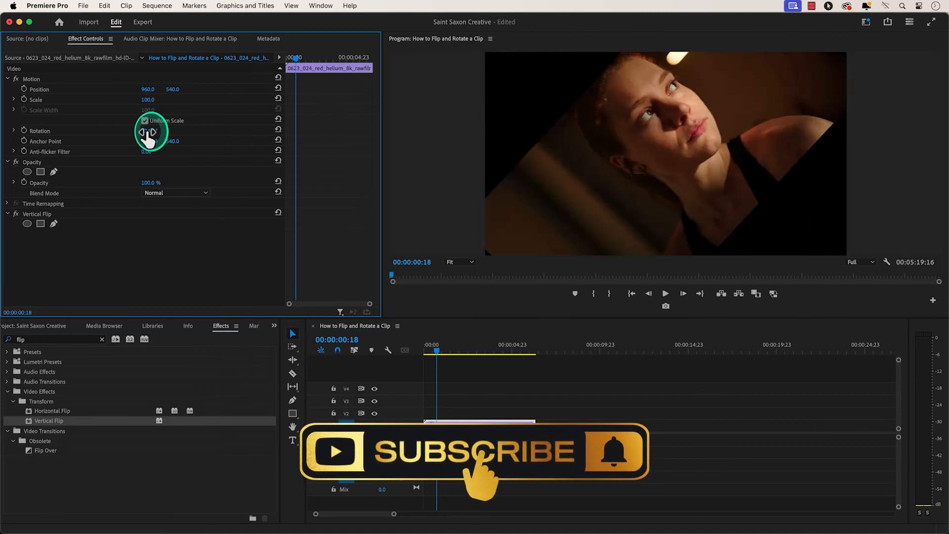